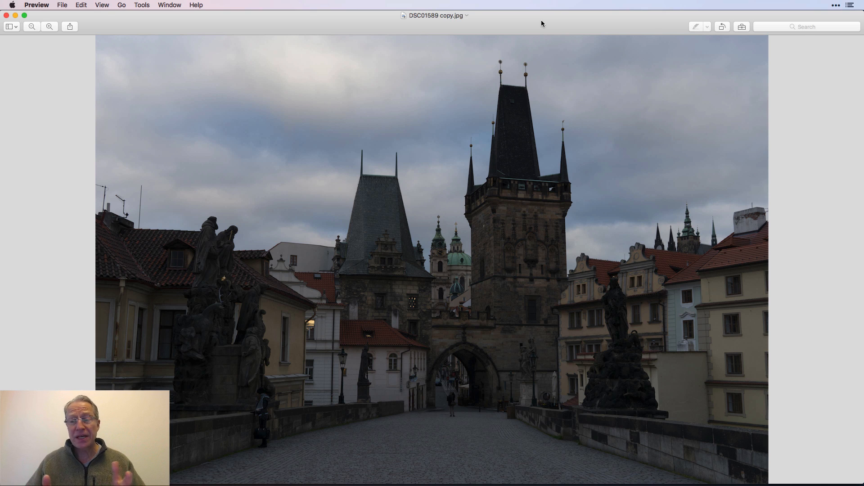
pyautogui.moveTo(596, 227)
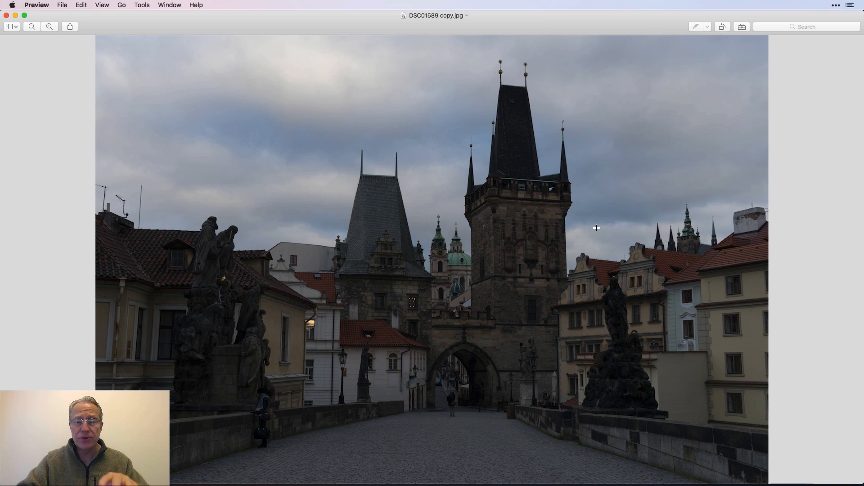
pyautogui.moveTo(501, 214)
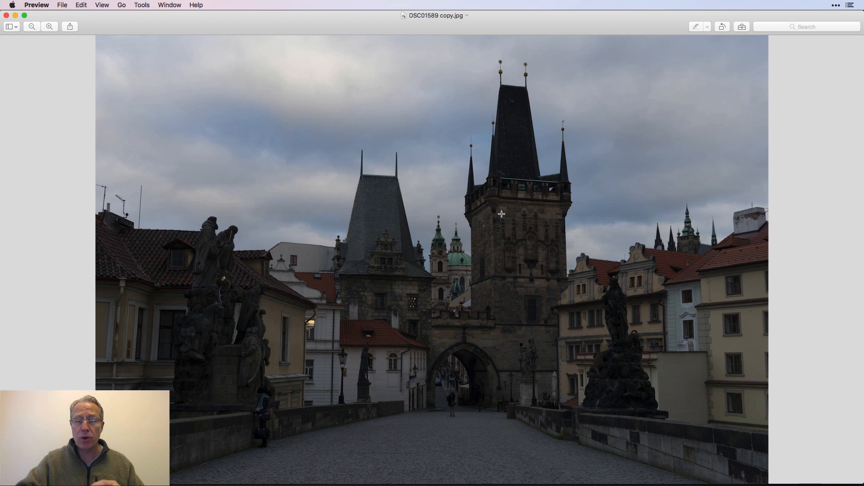
pyautogui.moveTo(457, 258)
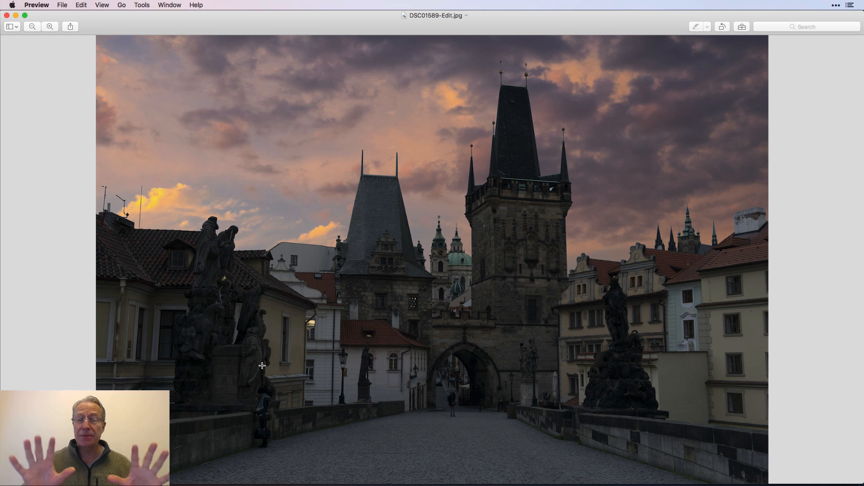
pyautogui.moveTo(29, 61)
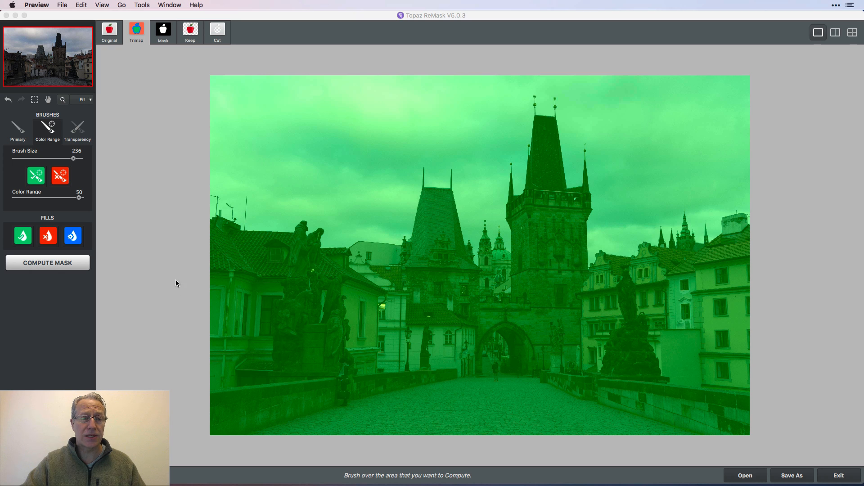
pyautogui.moveTo(146, 153)
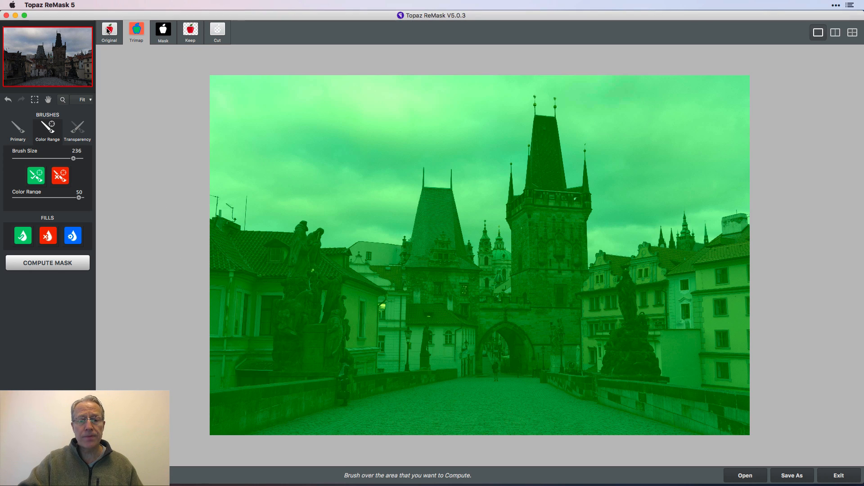
pyautogui.click(109, 28)
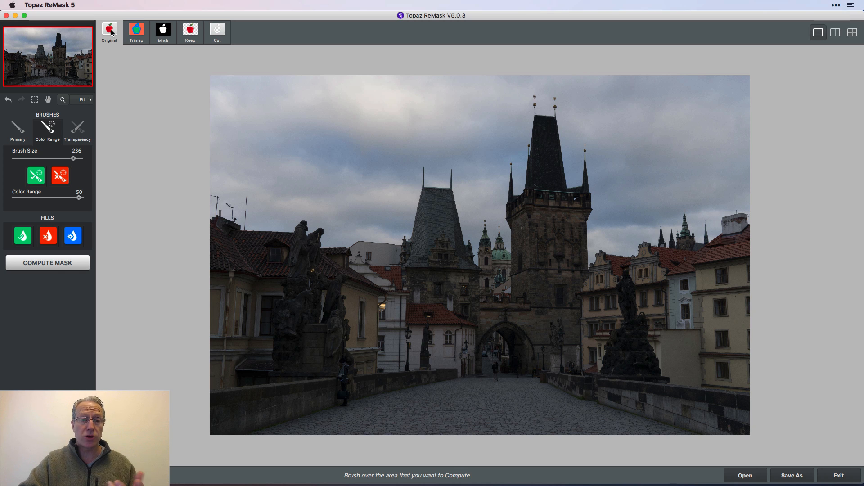
pyautogui.click(136, 32)
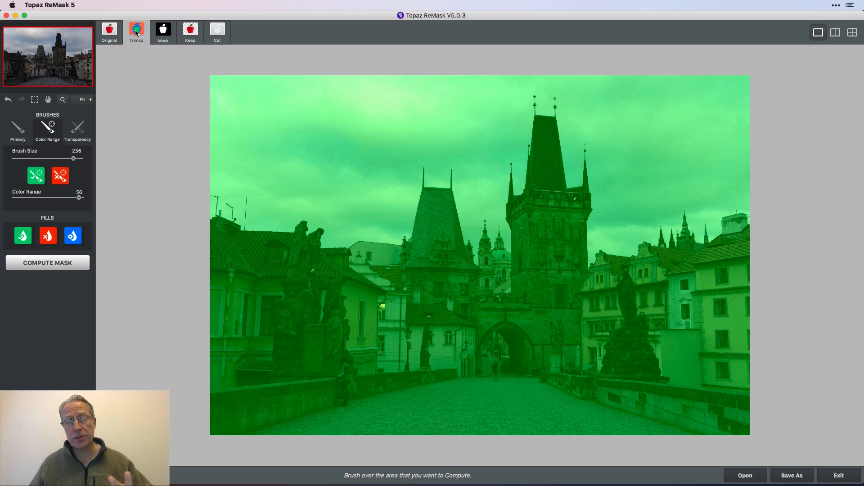
pyautogui.moveTo(153, 34)
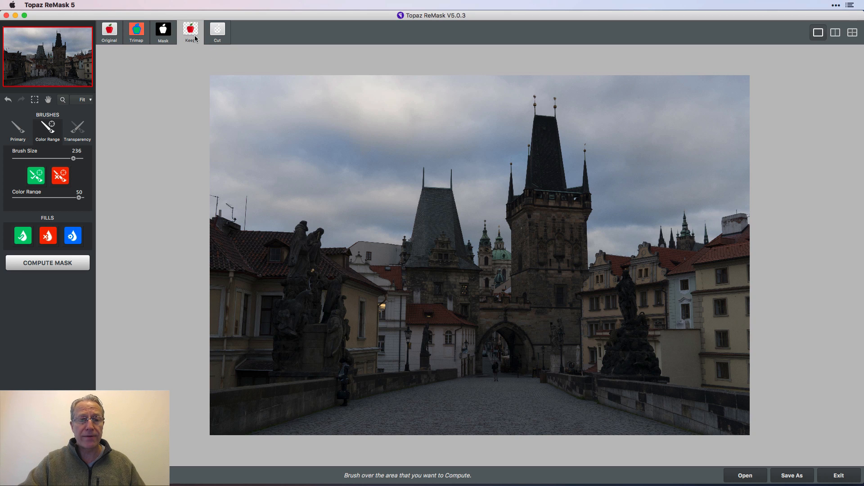
pyautogui.click(217, 30)
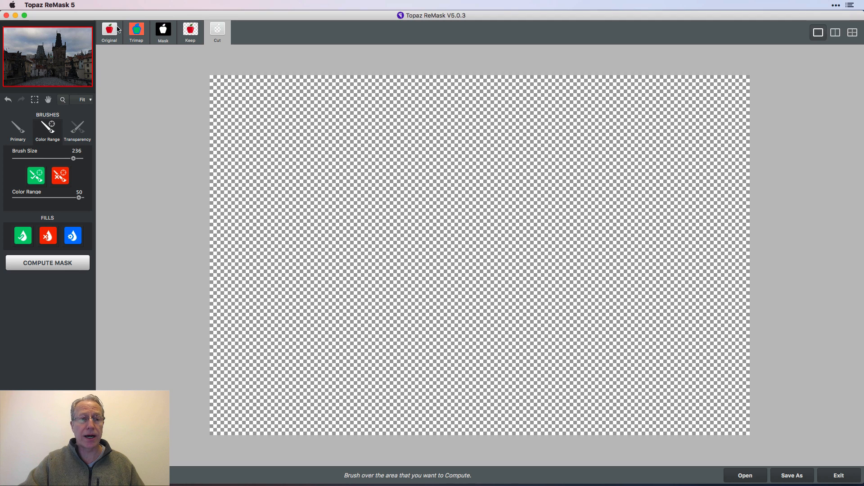
pyautogui.click(136, 32)
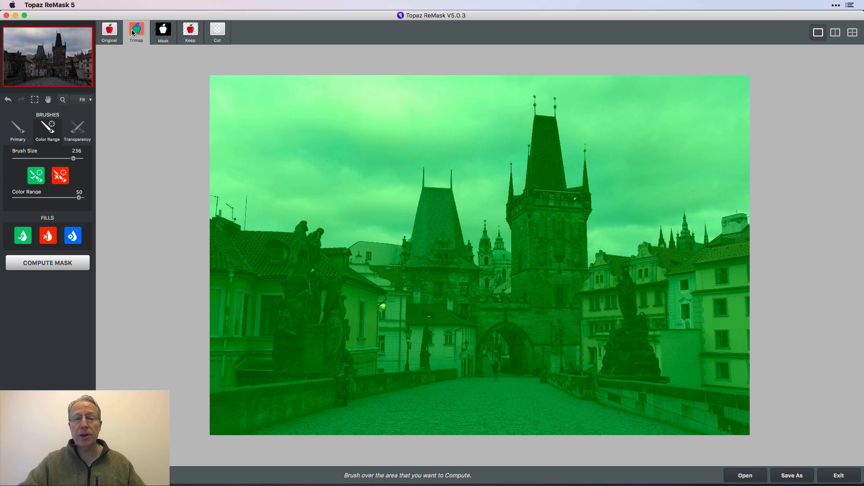
pyautogui.moveTo(685, 45)
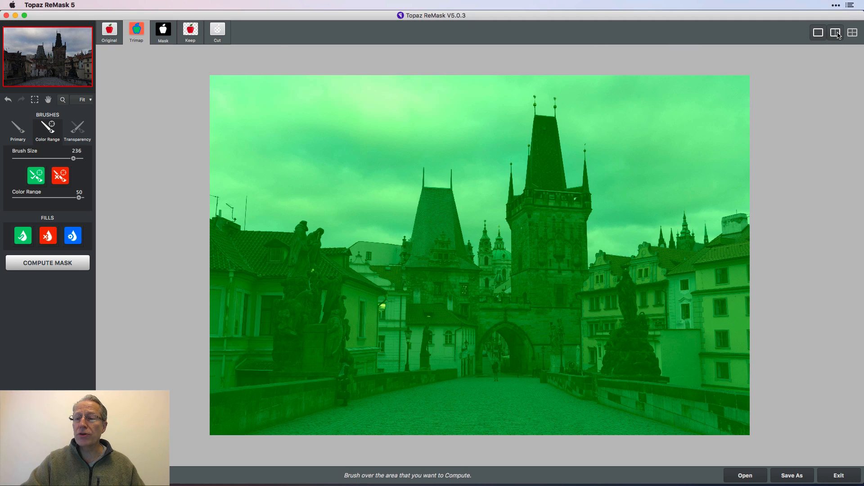
pyautogui.click(852, 32)
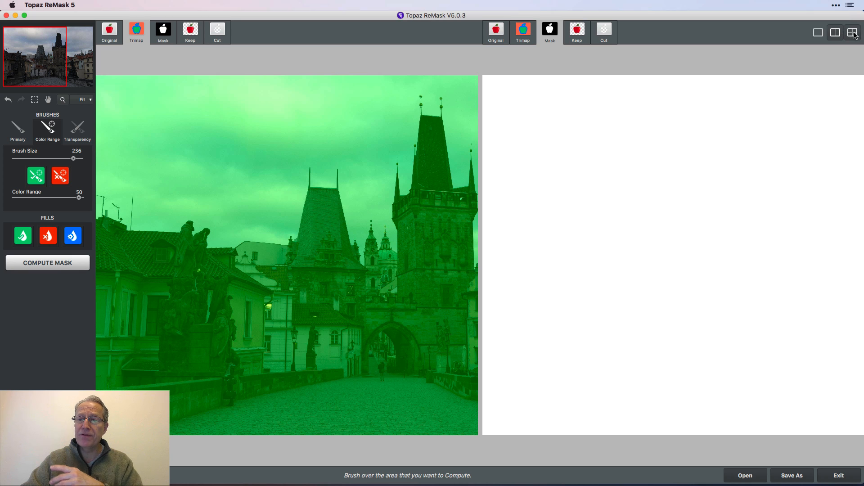
pyautogui.click(817, 32)
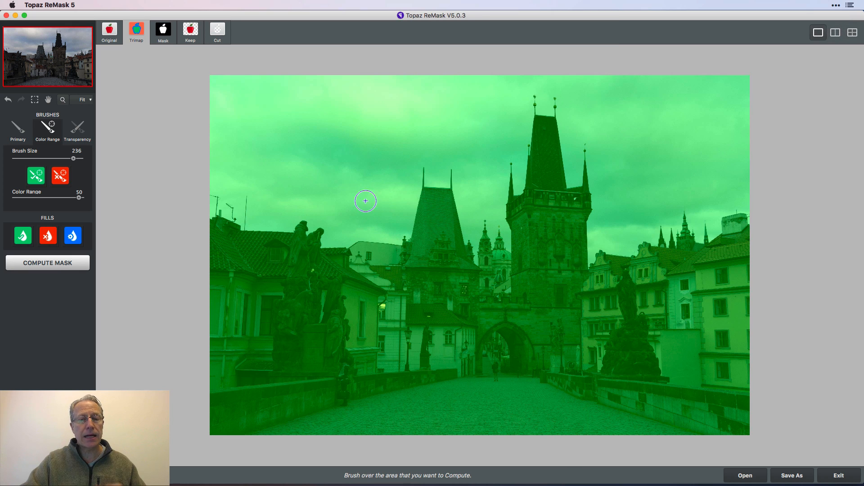
pyautogui.moveTo(132, 175)
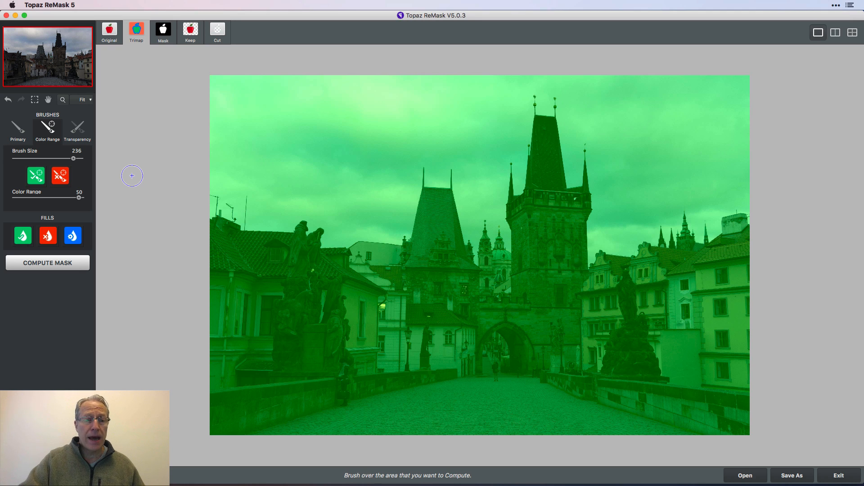
# Cycle through the Primary, Color Range and Transparency brushes, ending back on Primary.
pyautogui.click(18, 129)
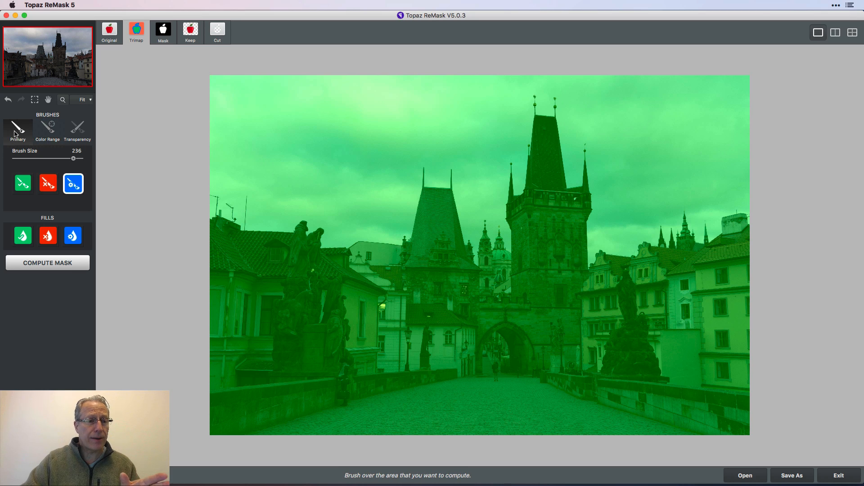
pyautogui.click(47, 127)
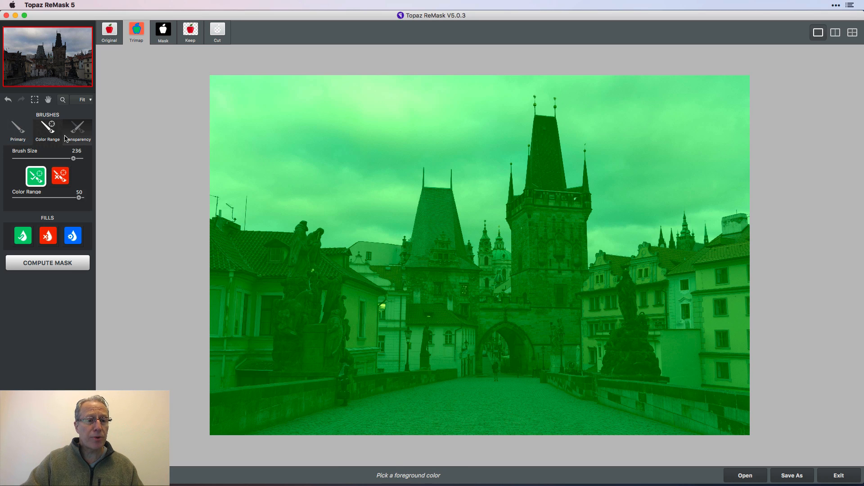
pyautogui.click(77, 128)
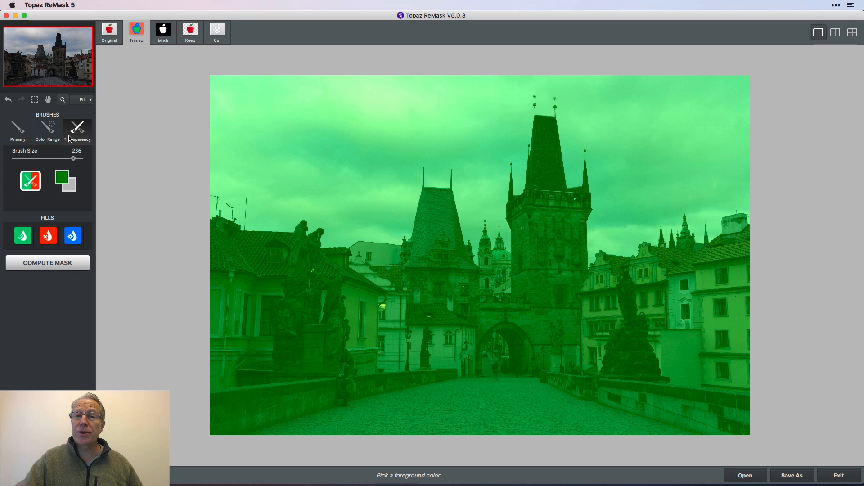
pyautogui.click(17, 130)
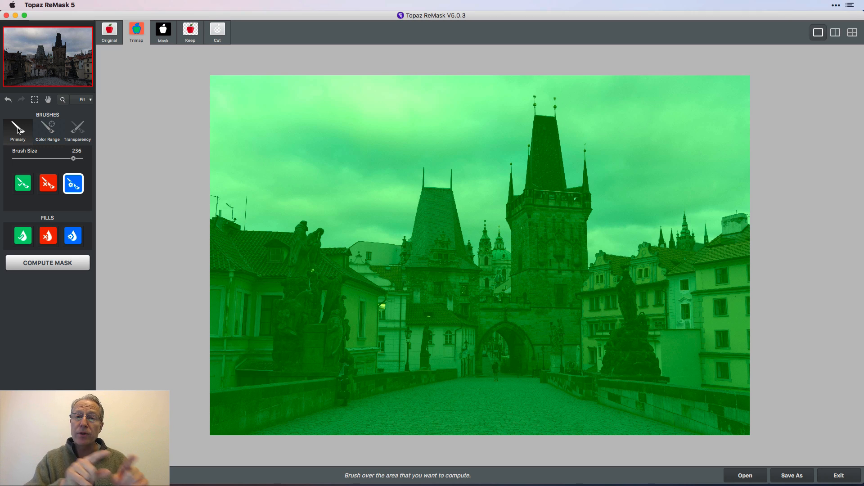
pyautogui.moveTo(81, 199)
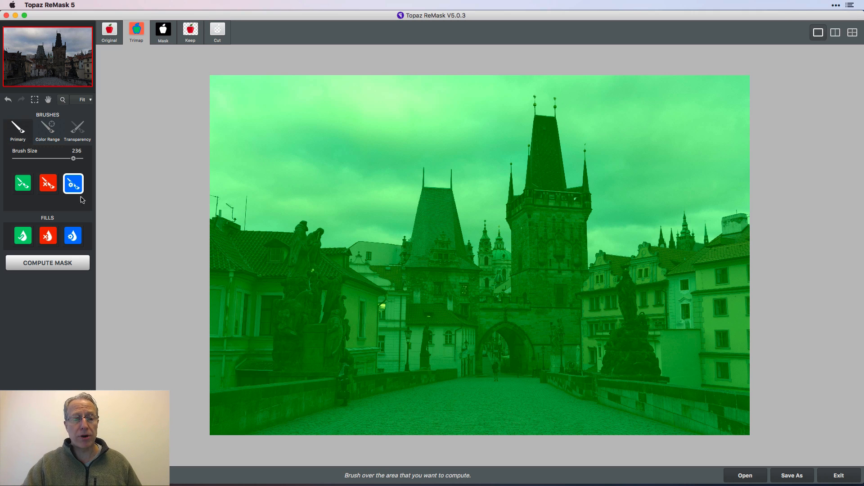
pyautogui.moveTo(53, 175)
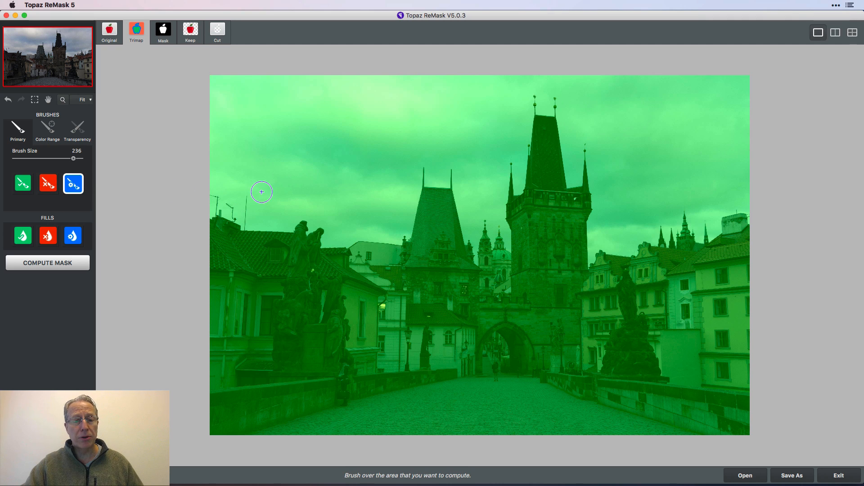
pyautogui.moveTo(214, 212)
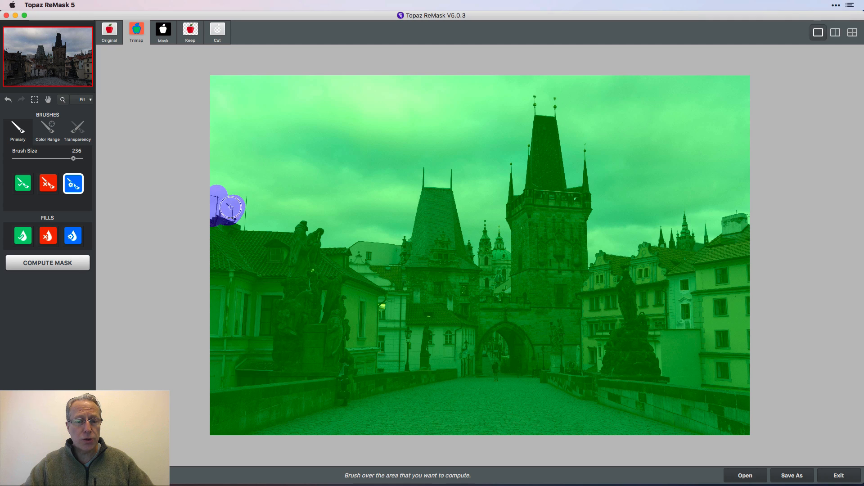
# Paint a blue compute band along the rooftops, fill the sky red, and start computing.
pyautogui.moveTo(228, 207); pyautogui.dragTo(302, 223)
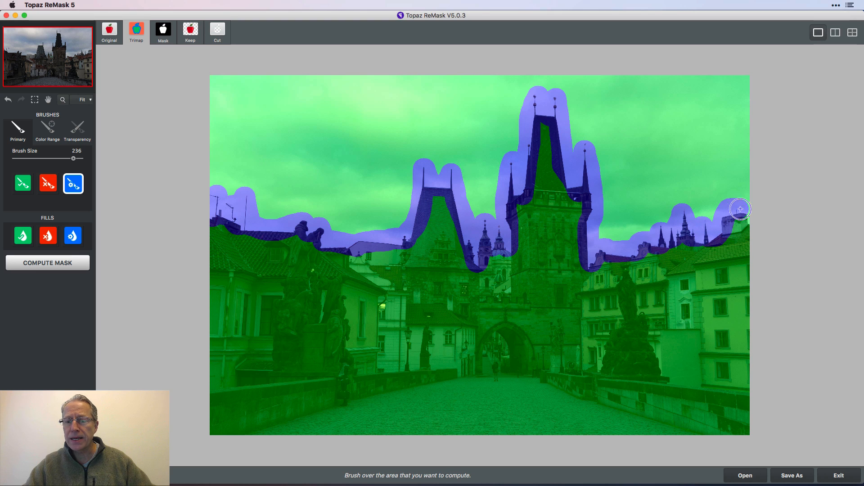
pyautogui.moveTo(406, 243)
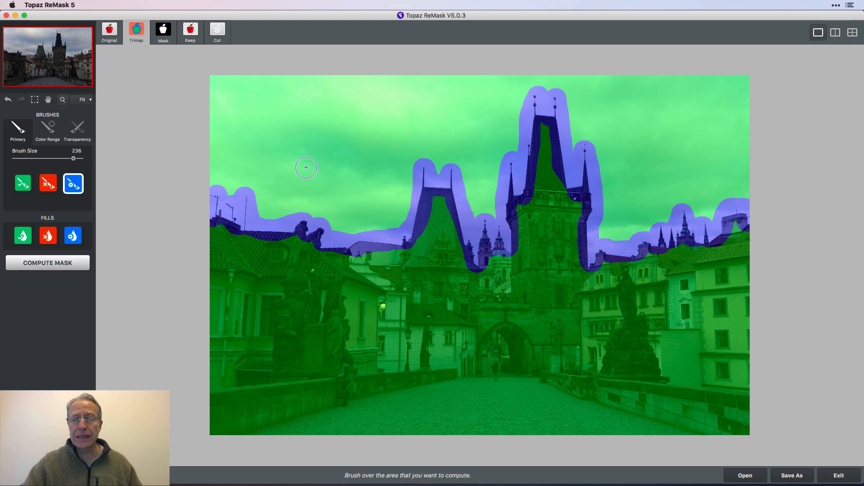
pyautogui.click(47, 236)
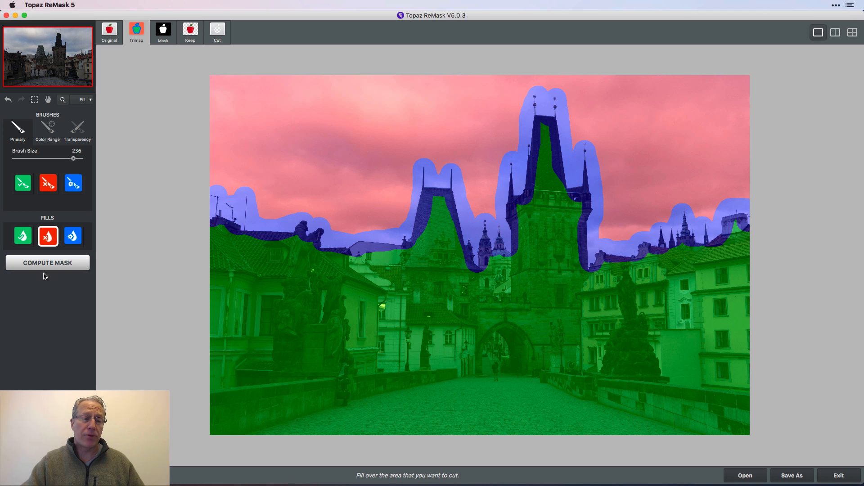
pyautogui.click(47, 263)
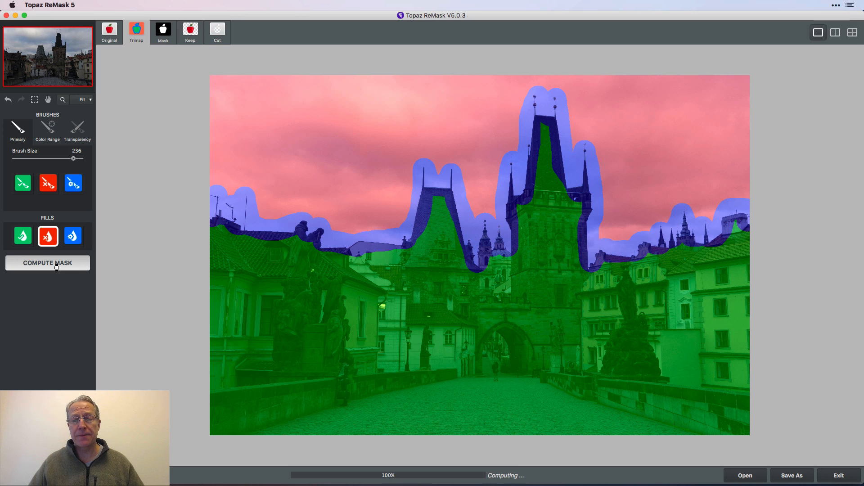
# Show the computed black-and-white mask with black sky and white buildings.
pyautogui.click(47, 263)
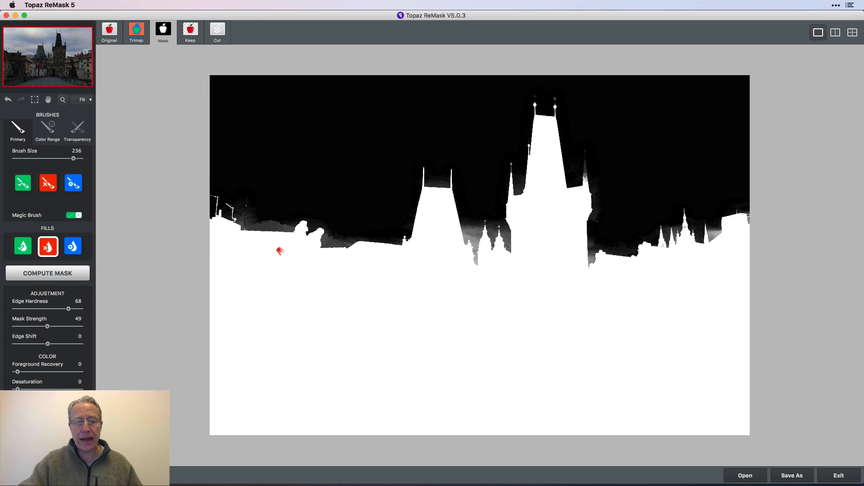
pyautogui.moveTo(478, 233)
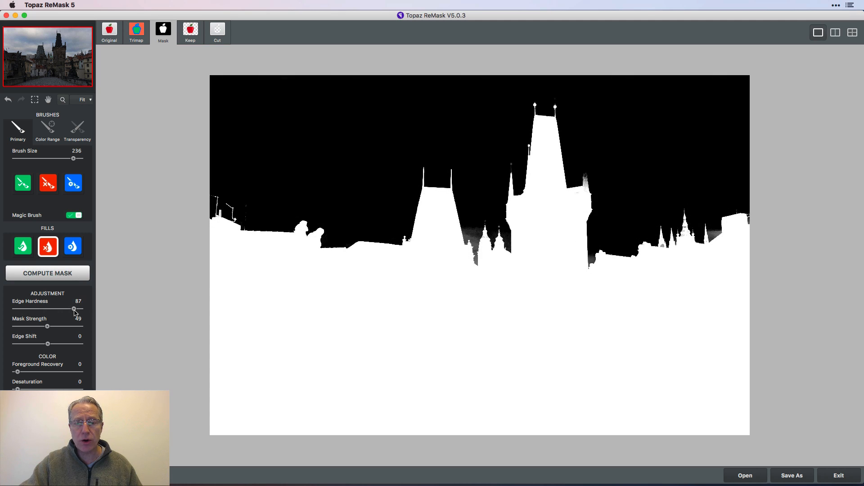
pyautogui.moveTo(47, 329)
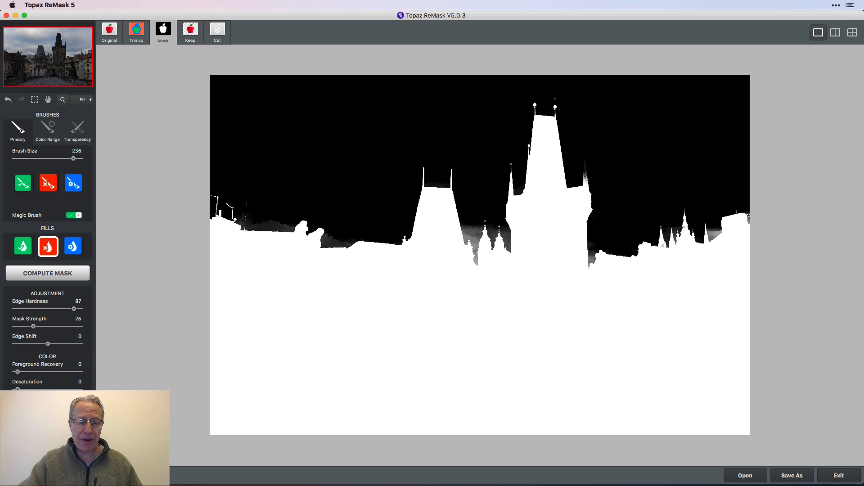
pyautogui.moveTo(420, 343)
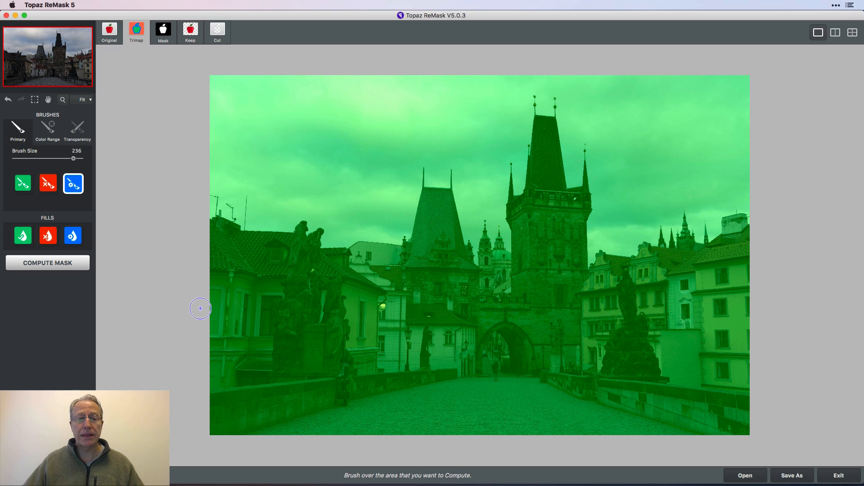
pyautogui.moveTo(195, 194)
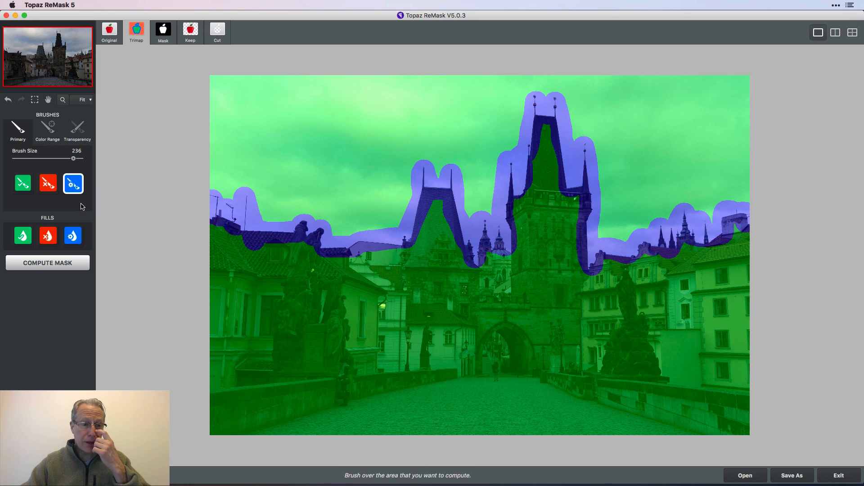
# Choose the red Cut fill to mark the sky for removal.
pyautogui.click(47, 236)
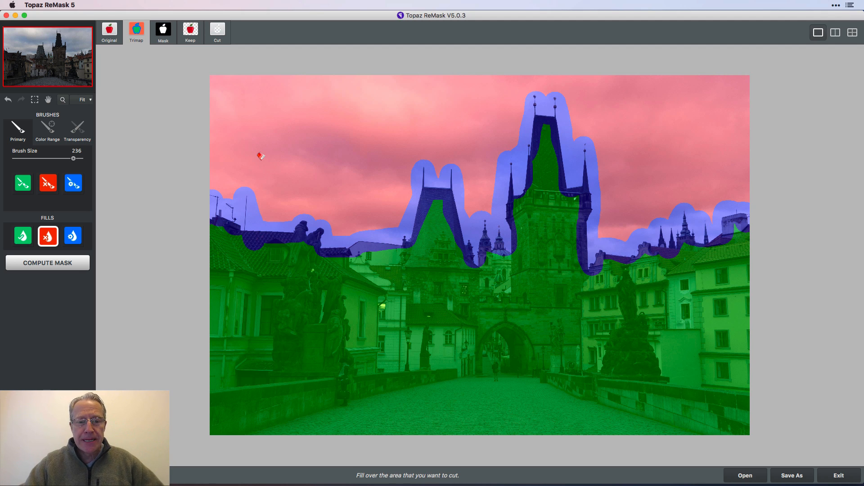
pyautogui.moveTo(95, 169)
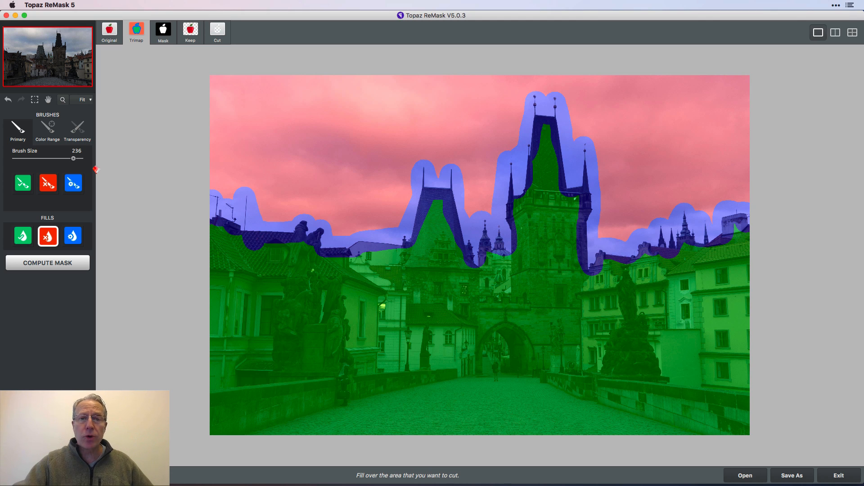
# Switch to the Color Range brushes and pick the Background colour brush.
pyautogui.click(46, 128)
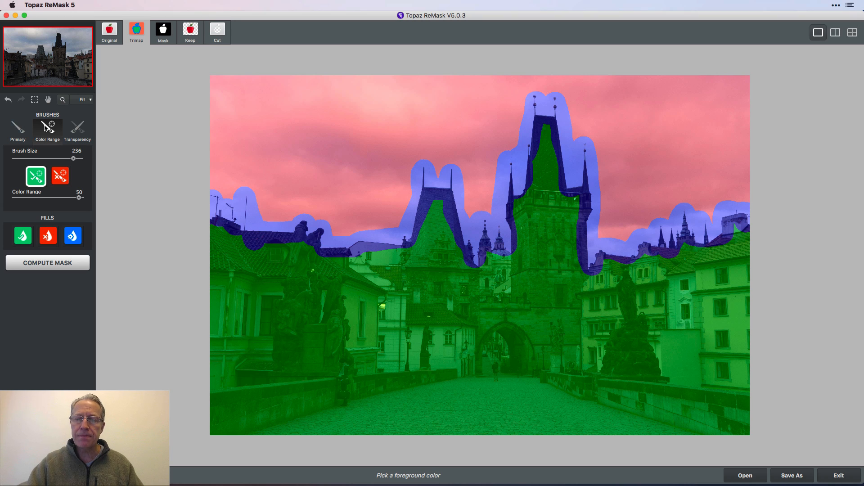
pyautogui.moveTo(78, 223)
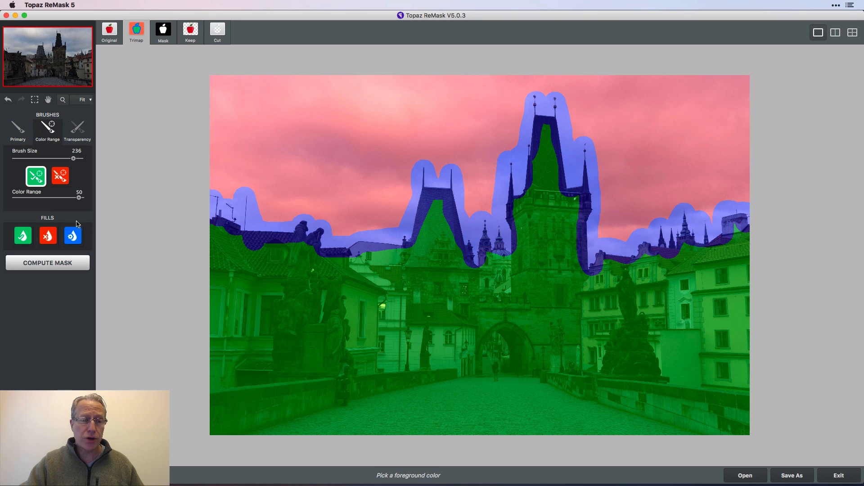
pyautogui.moveTo(35, 176)
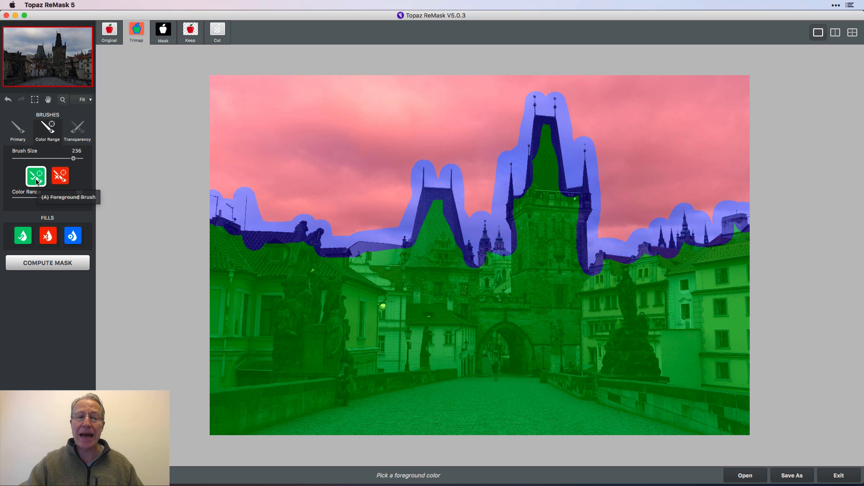
pyautogui.moveTo(59, 176)
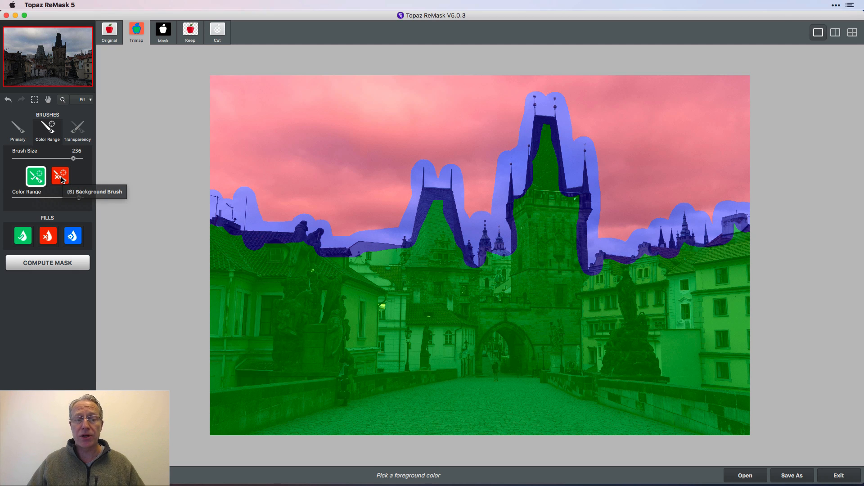
pyautogui.click(61, 176)
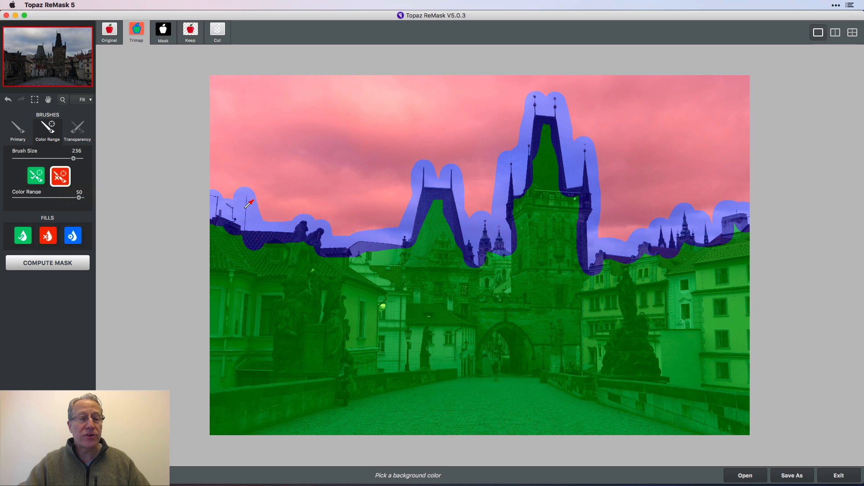
pyautogui.moveTo(243, 200)
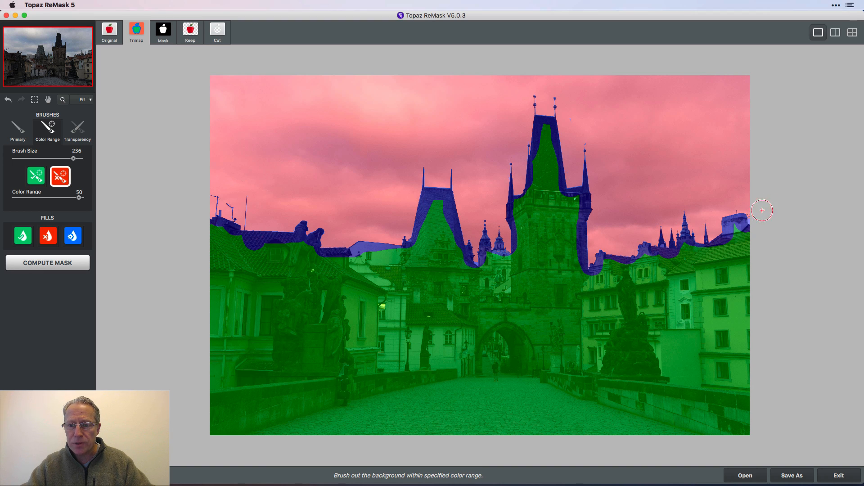
pyautogui.moveTo(705, 170)
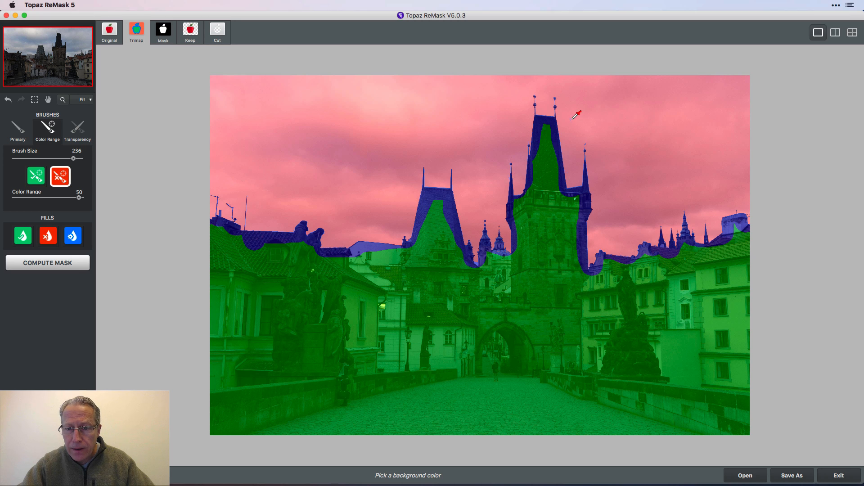
pyautogui.moveTo(577, 131)
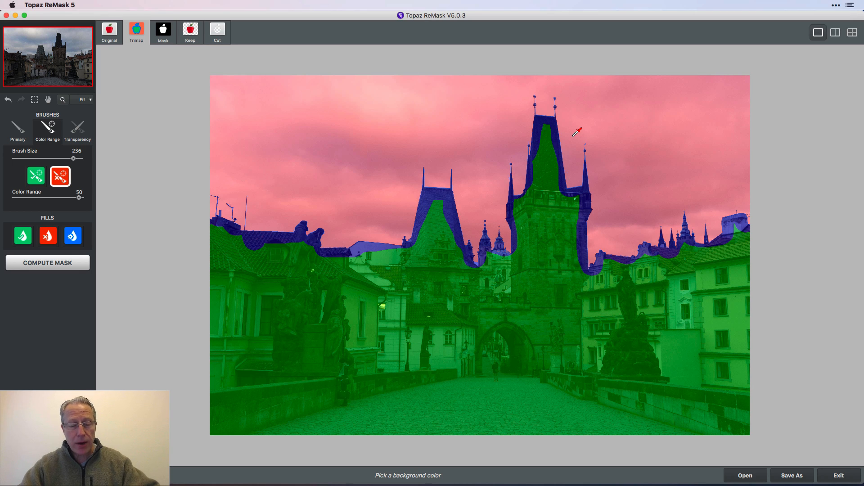
# Use the Foreground colour brush to turn the remaining blue building outline green.
pyautogui.click(36, 176)
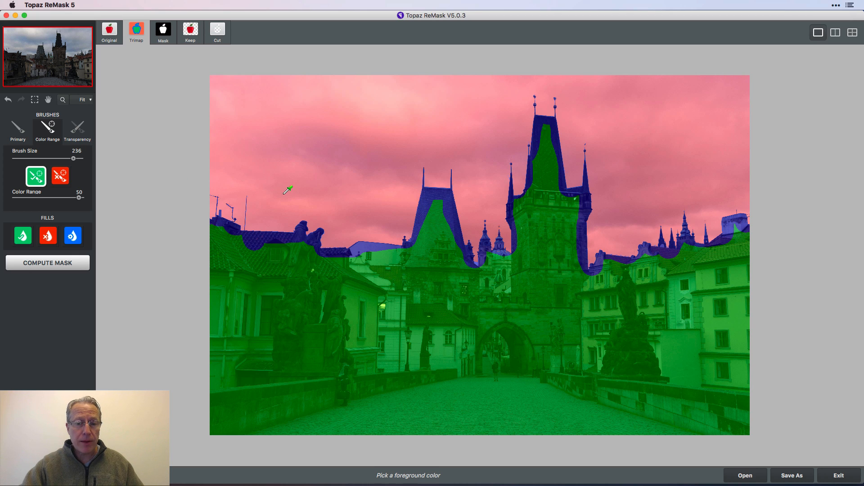
pyautogui.moveTo(262, 233)
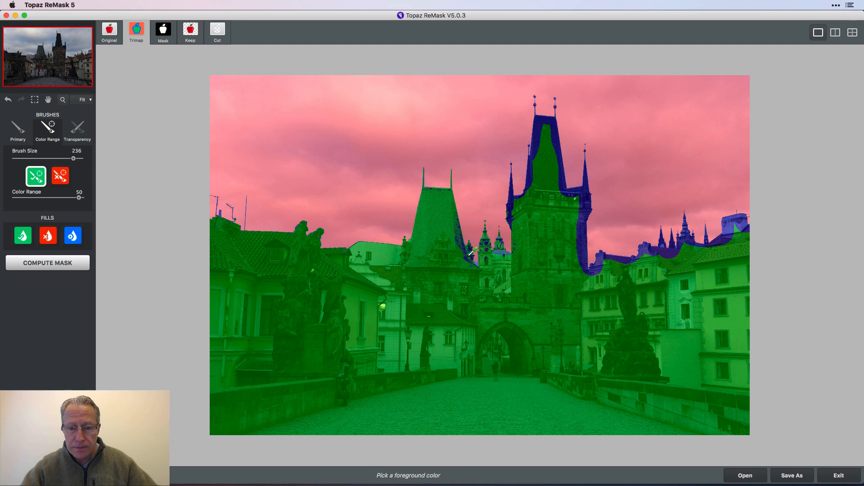
pyautogui.click(580, 217)
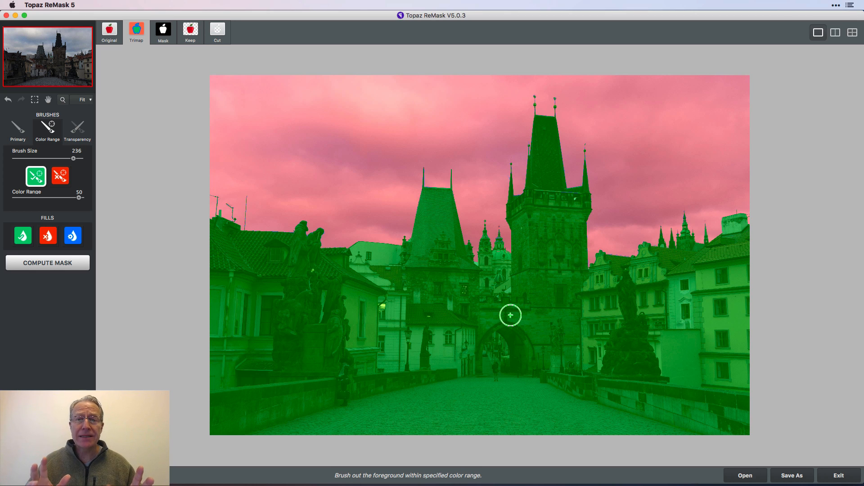
pyautogui.moveTo(311, 271)
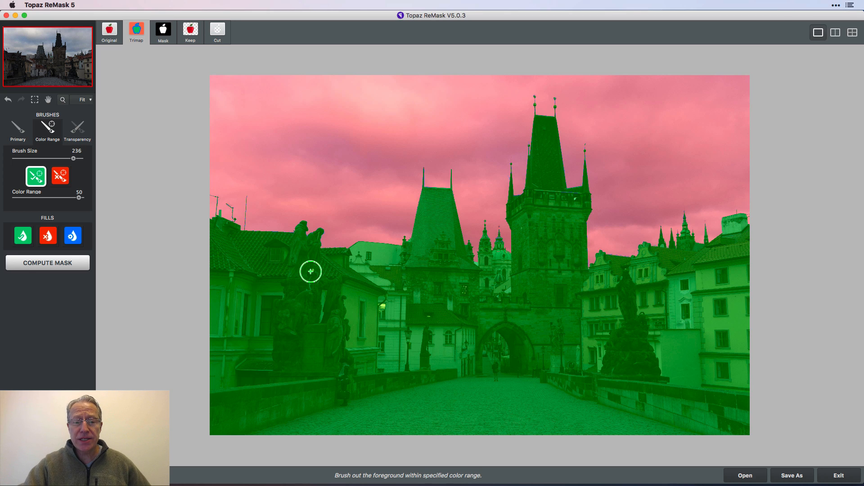
pyautogui.click(48, 263)
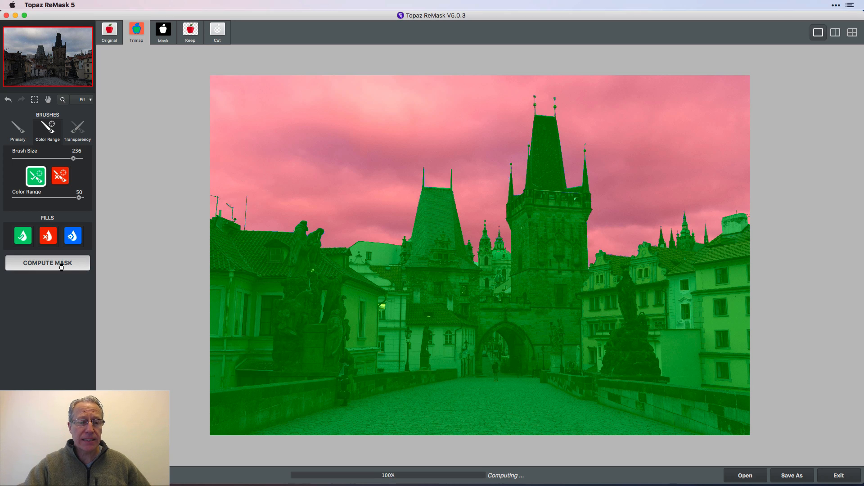
pyautogui.click(47, 262)
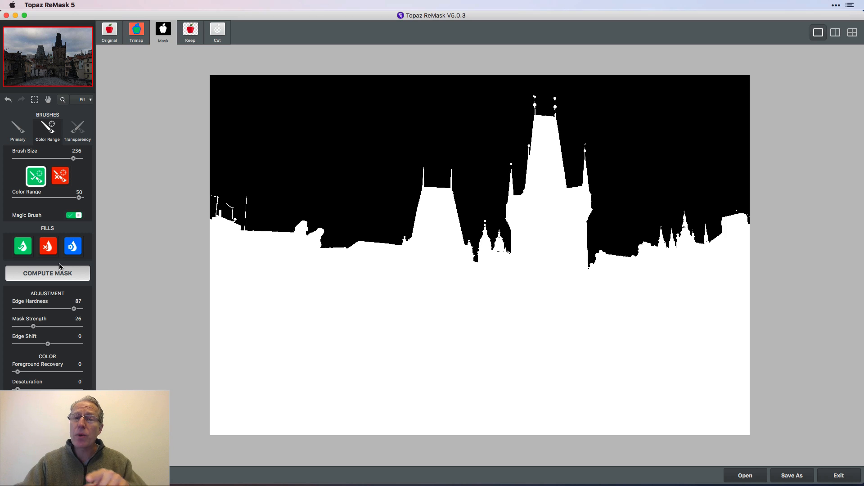
pyautogui.moveTo(531, 220)
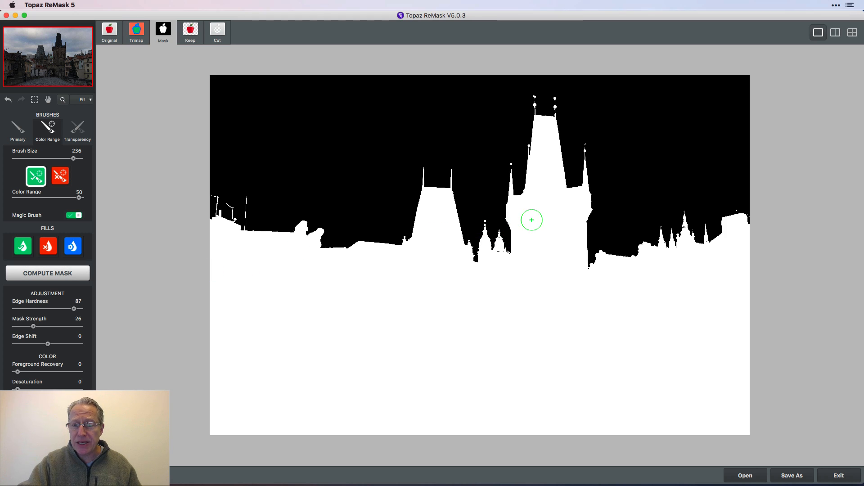
pyautogui.moveTo(525, 301)
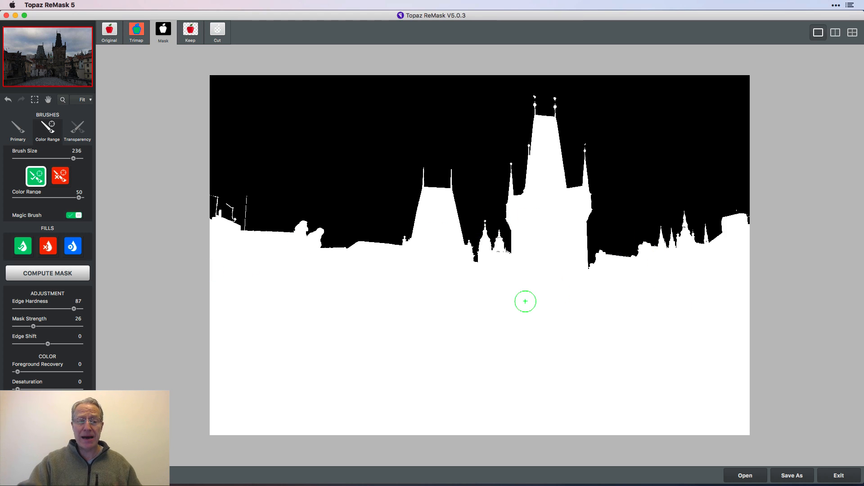
pyautogui.moveTo(49, 329)
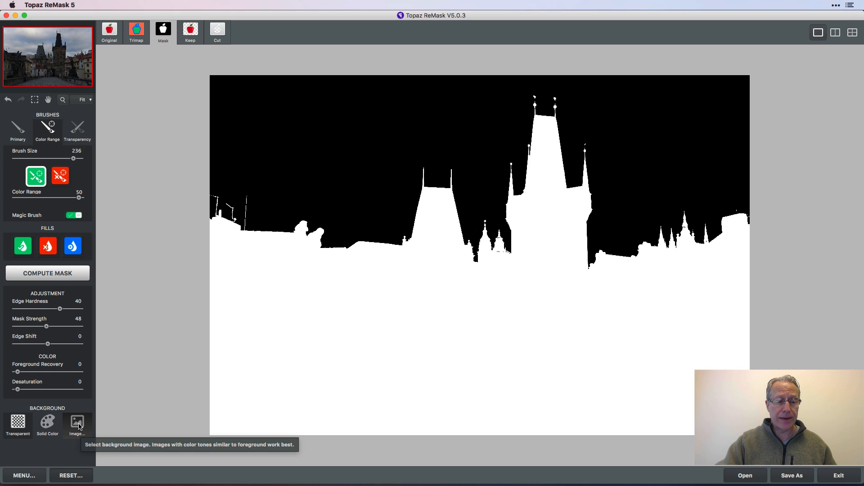
pyautogui.moveTo(48, 425)
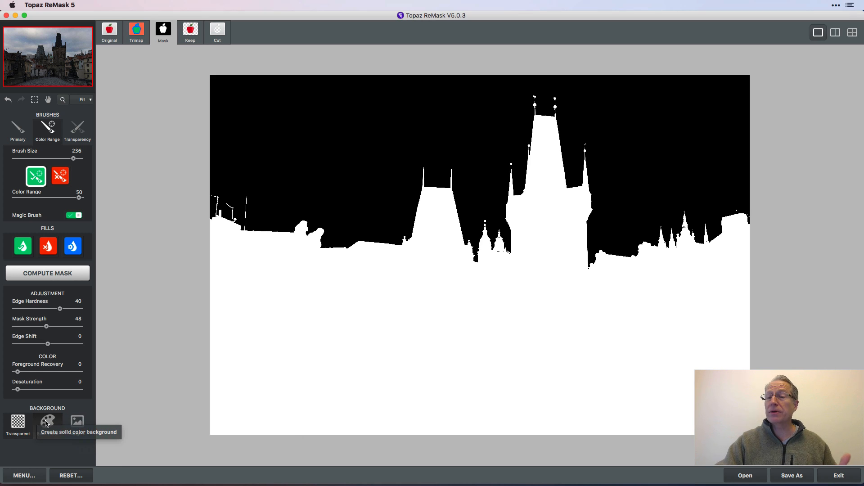
pyautogui.moveTo(76, 422)
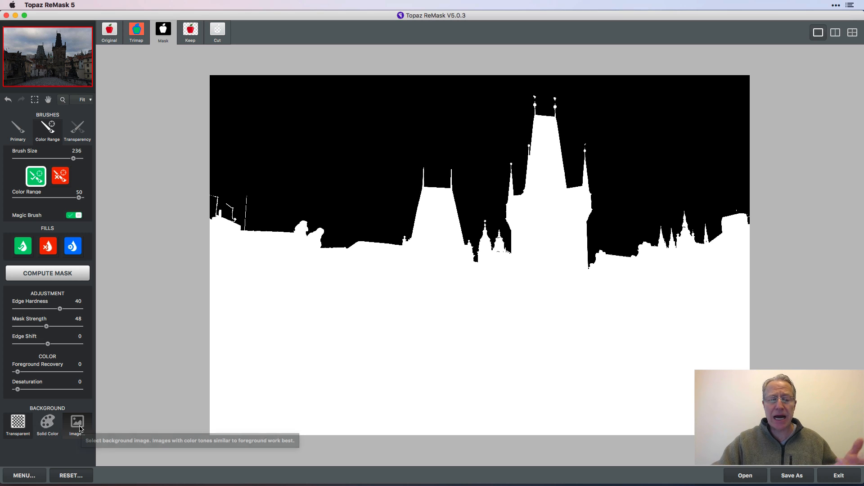
# Browse Textures > Clouds and skies and pick sunset-sky-8.jpg as the background image.
pyautogui.click(77, 422)
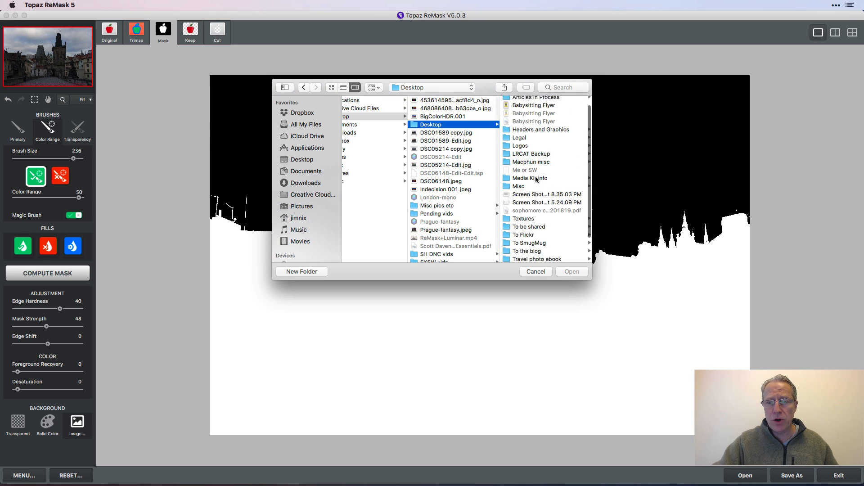
pyautogui.click(523, 219)
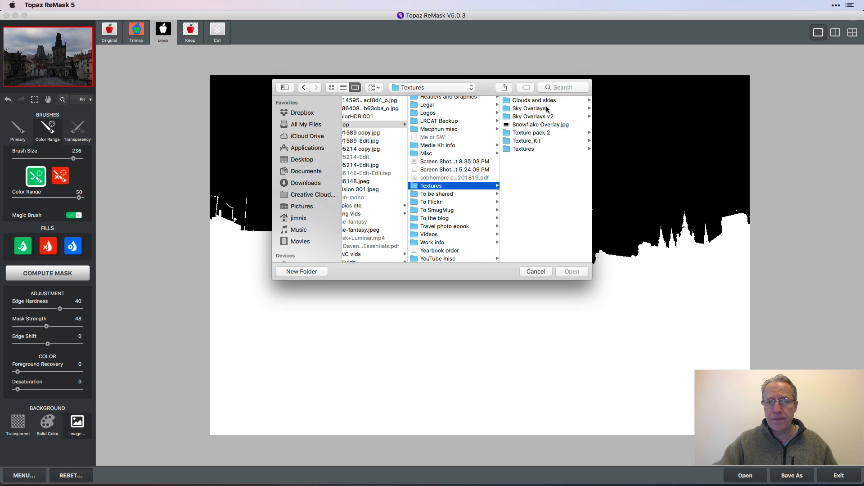
pyautogui.click(533, 100)
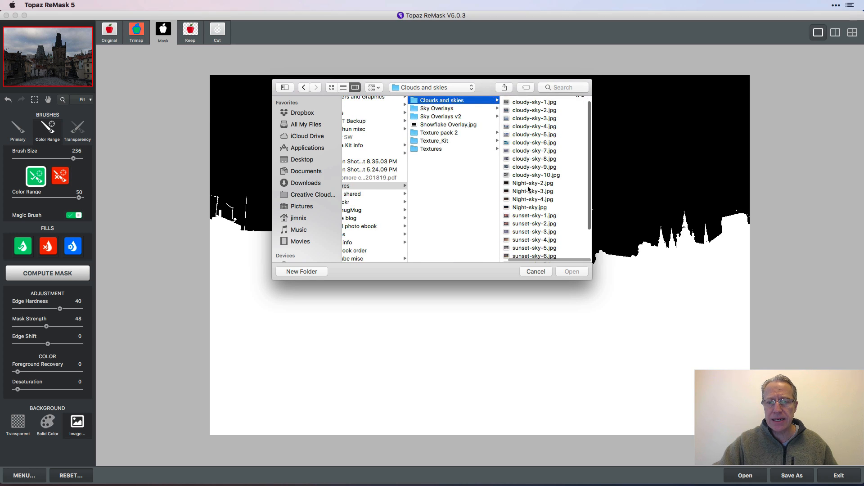
pyautogui.scroll(-3)
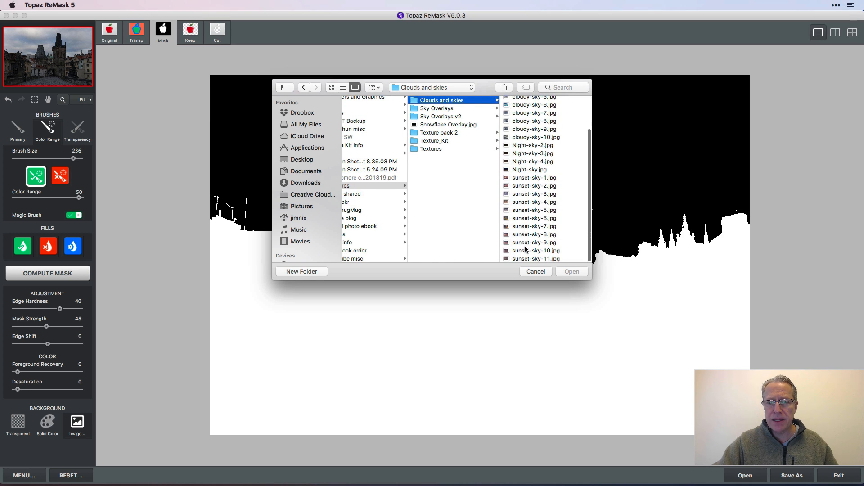
pyautogui.click(536, 259)
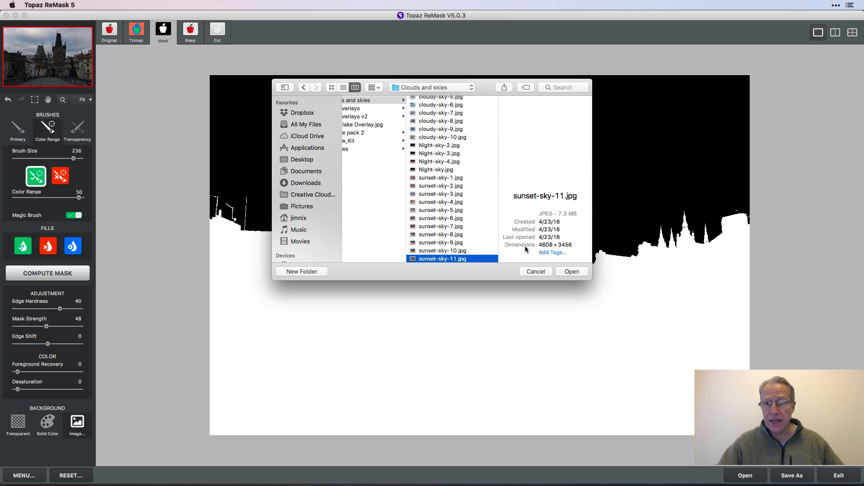
pyautogui.click(441, 234)
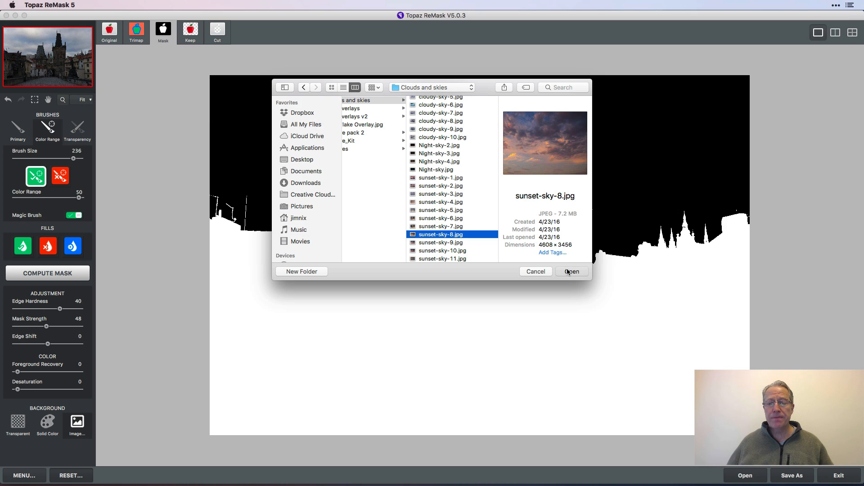
# Load sunset-sky-8.jpg as the new sky behind the bridge buildings.
pyautogui.click(572, 271)
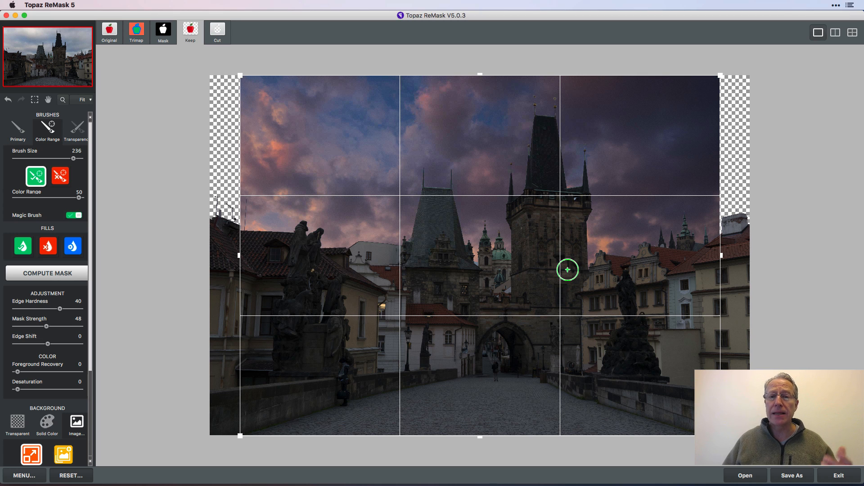
pyautogui.moveTo(702, 251)
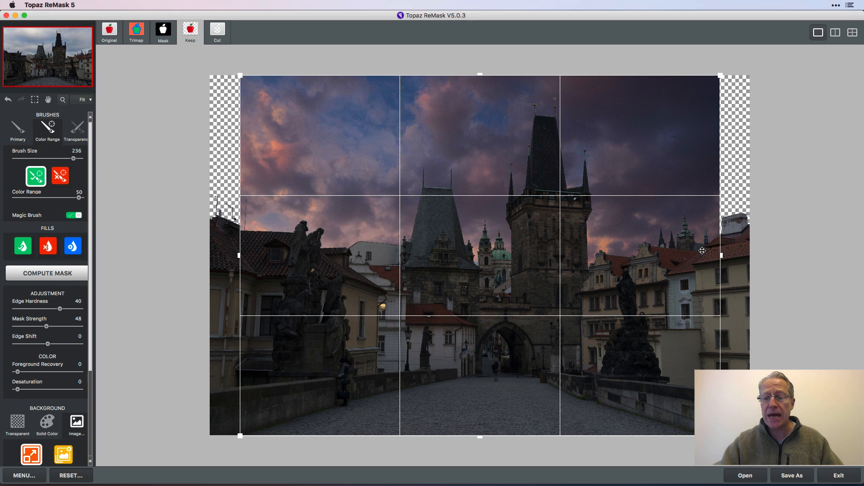
pyautogui.moveTo(720, 258)
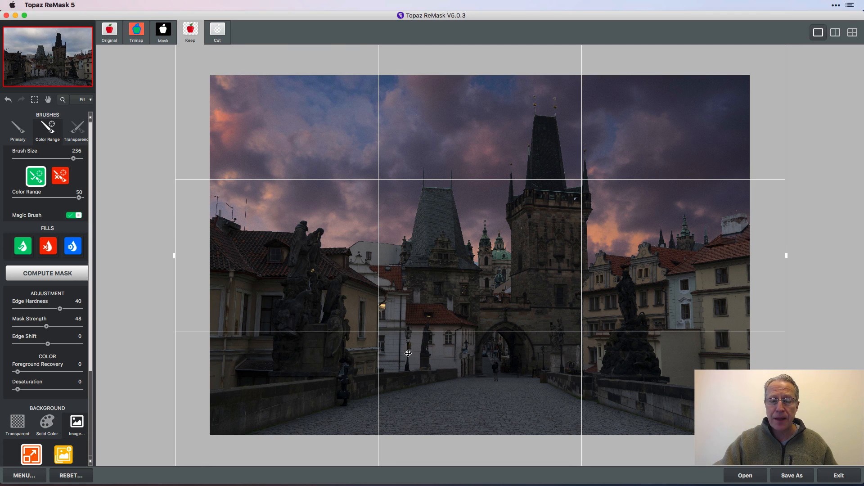
pyautogui.moveTo(433, 315)
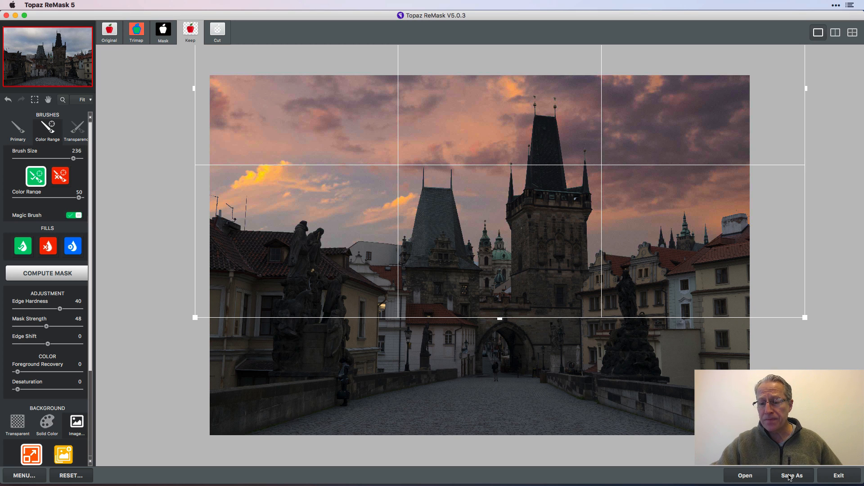
pyautogui.moveTo(792, 475)
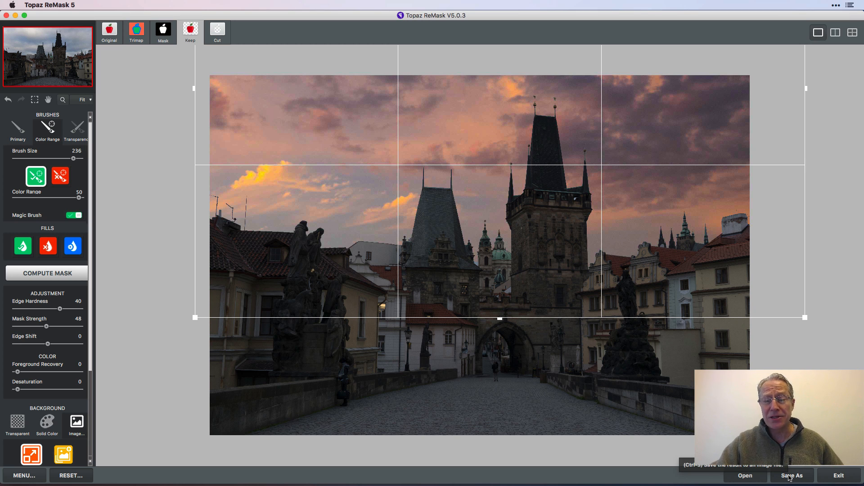
# Save DSC01589 copy-Edit as a maximum-quality JPEG on the Desktop.
pyautogui.click(791, 476)
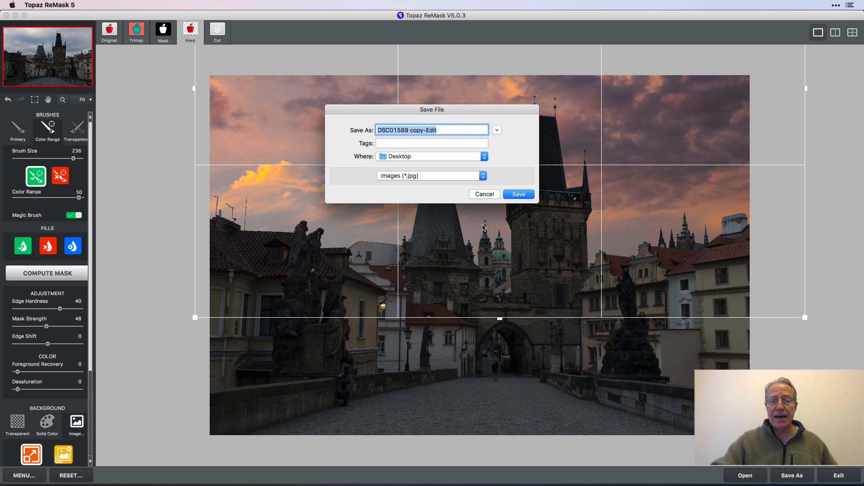
pyautogui.click(517, 194)
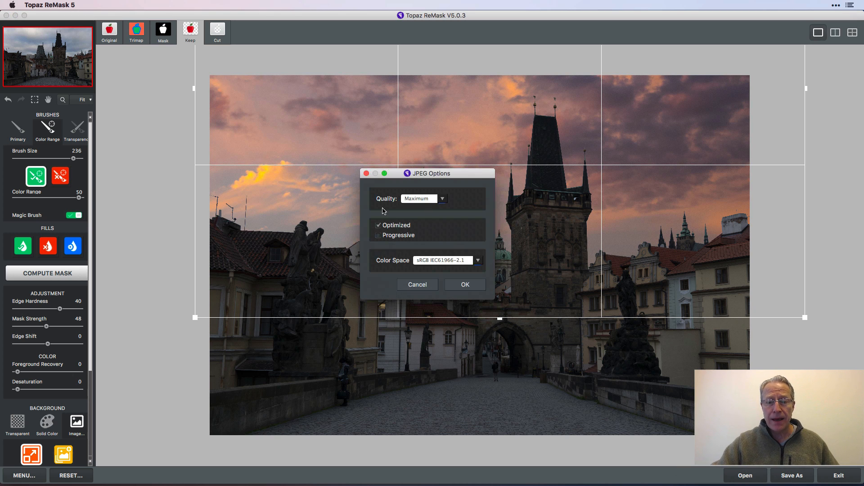
pyautogui.click(465, 285)
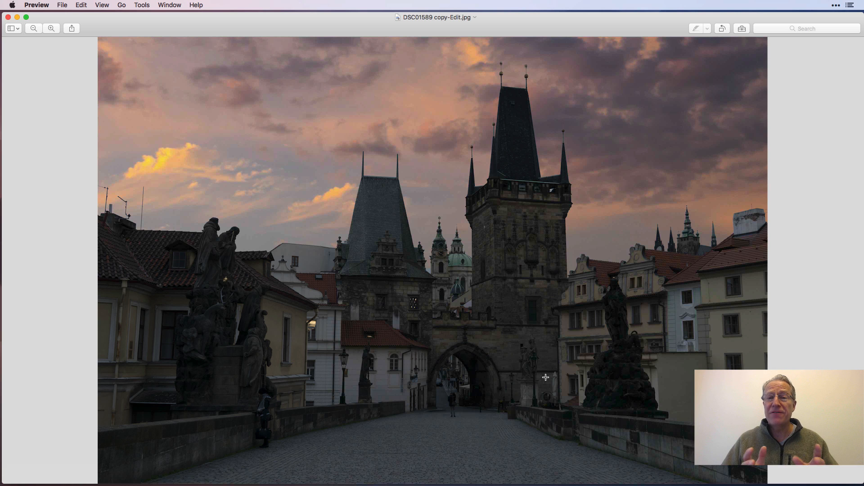
pyautogui.moveTo(557, 277)
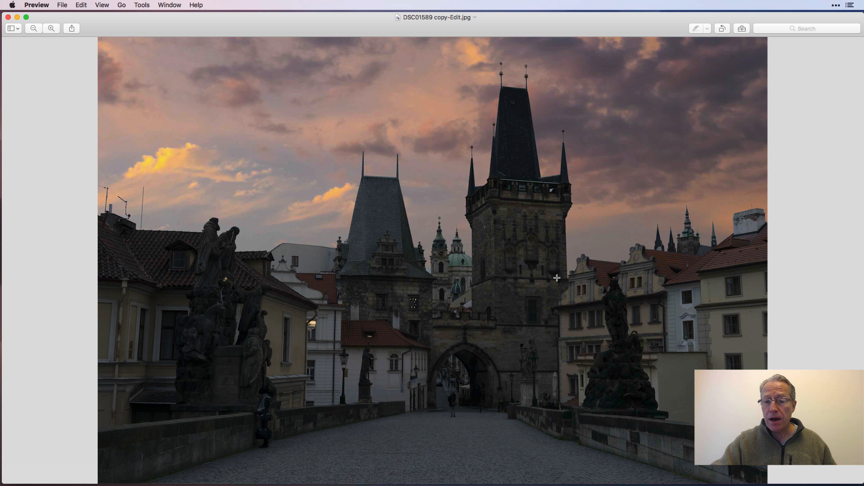
# Zoom into the sky and tower edges, then return to the fitted view.
pyautogui.click(51, 28)
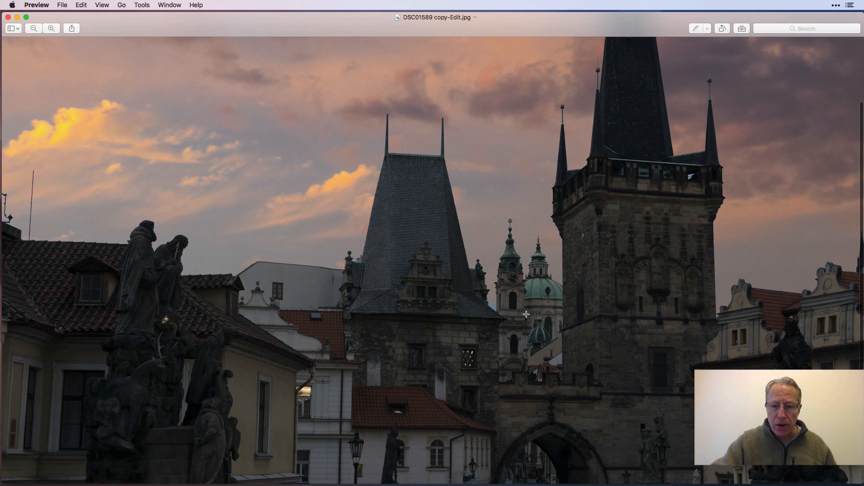
pyautogui.moveTo(480, 310)
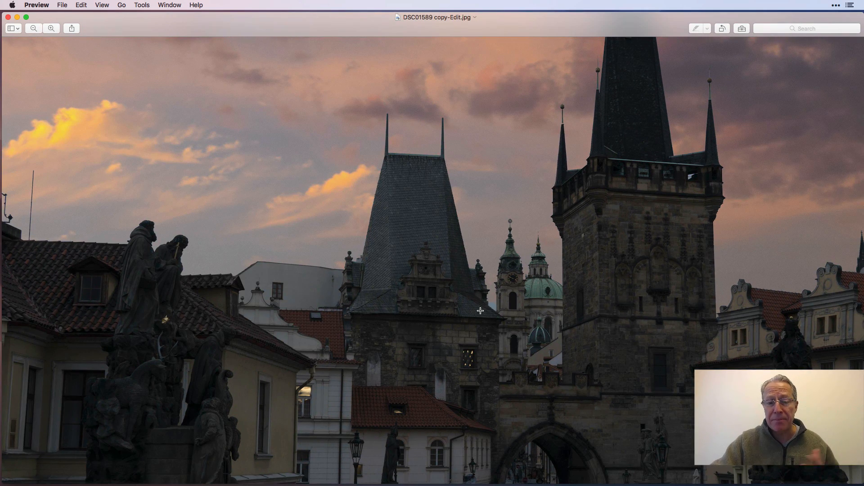
pyautogui.click(50, 28)
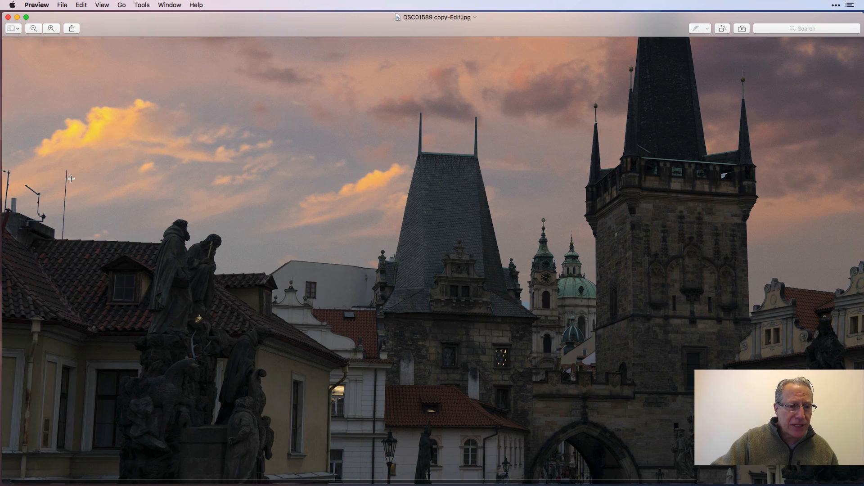
pyautogui.moveTo(38, 211)
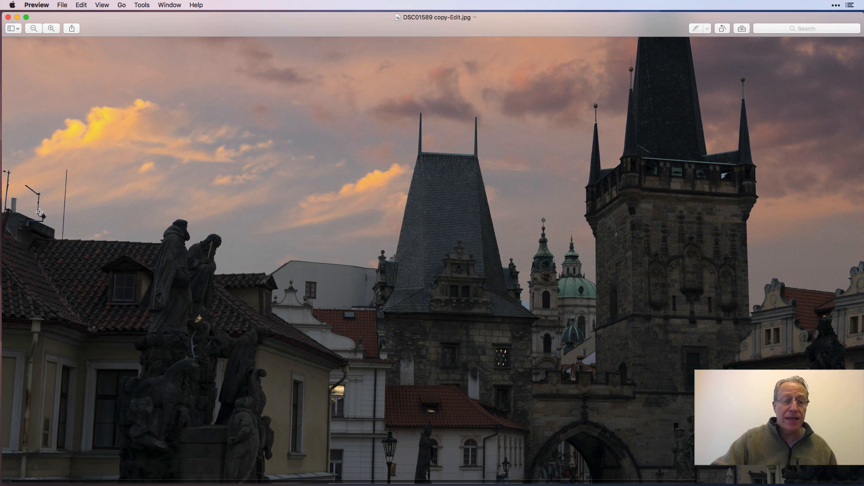
pyautogui.click(33, 28)
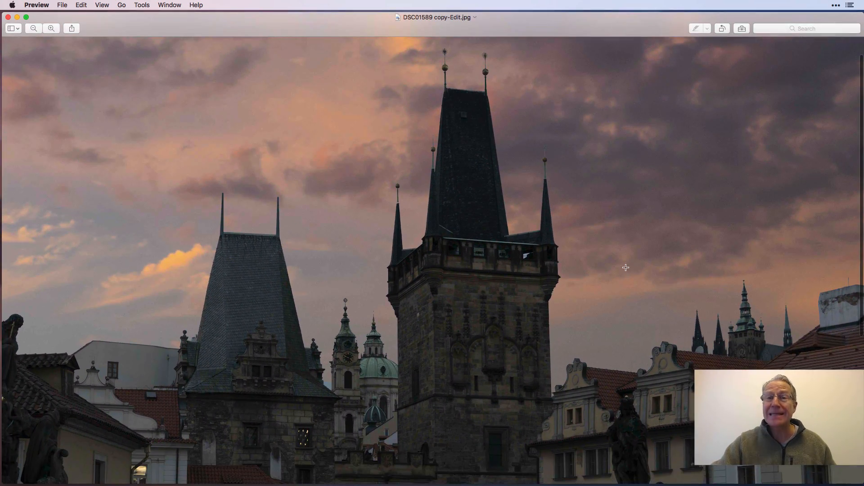
pyautogui.click(51, 27)
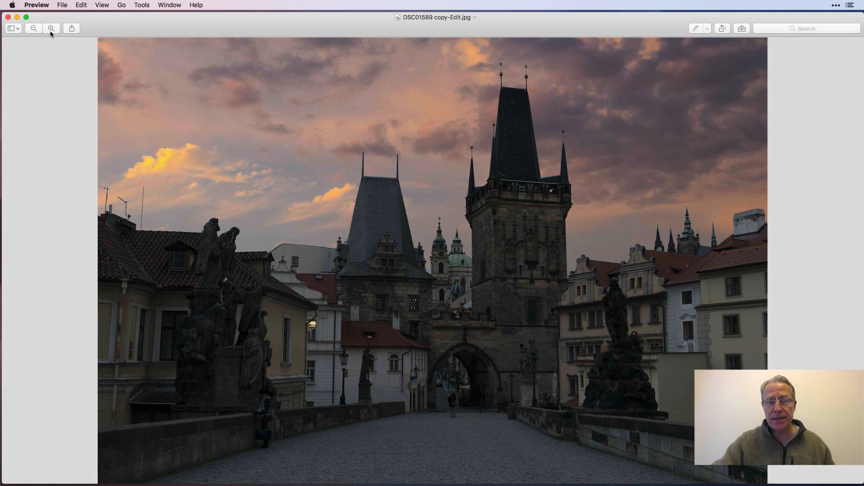